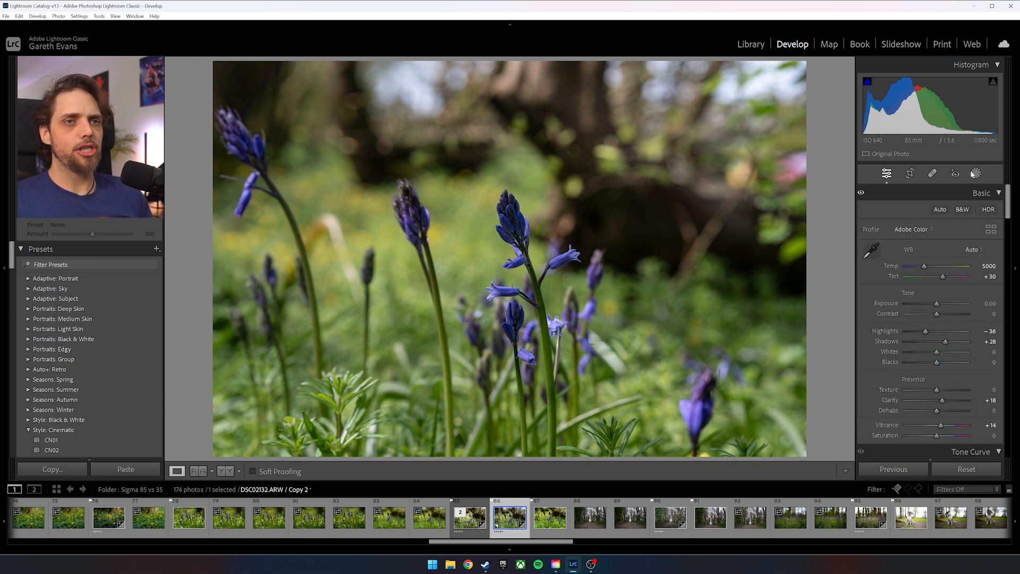
mouse_move(975, 173)
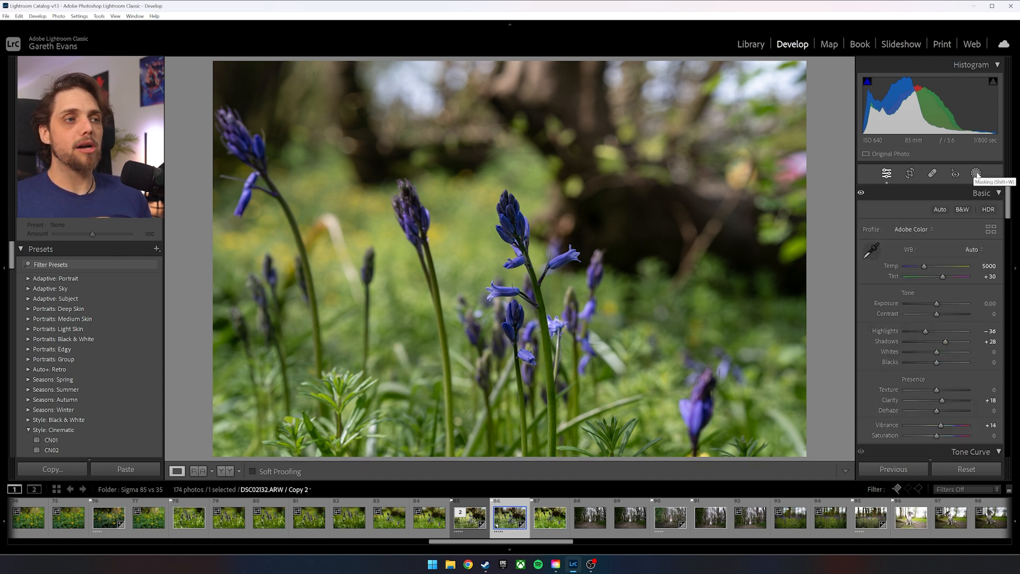
Switch the right panel to the Add New Mask options for the bluebell photo.
left_click(975, 173)
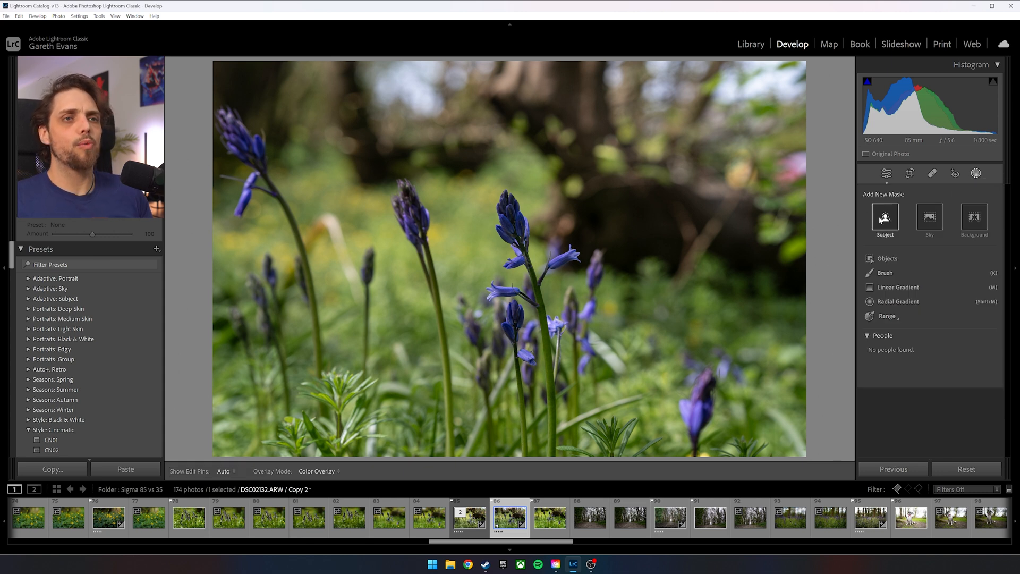
Create a Subject mask on the bluebells and raise its exposure to about +0.53.
left_click(884, 216)
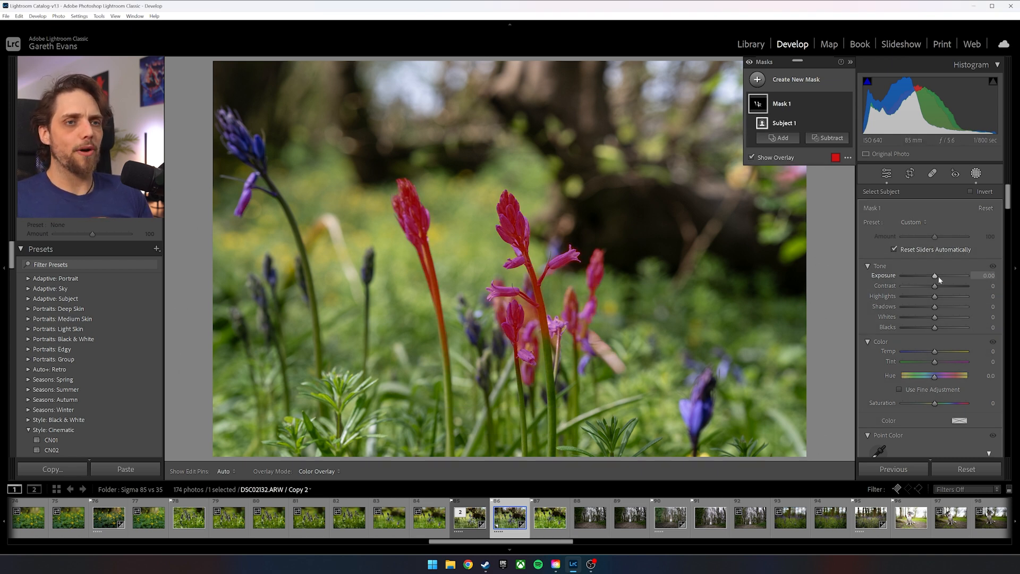
left_click_drag(934, 275, 940, 275)
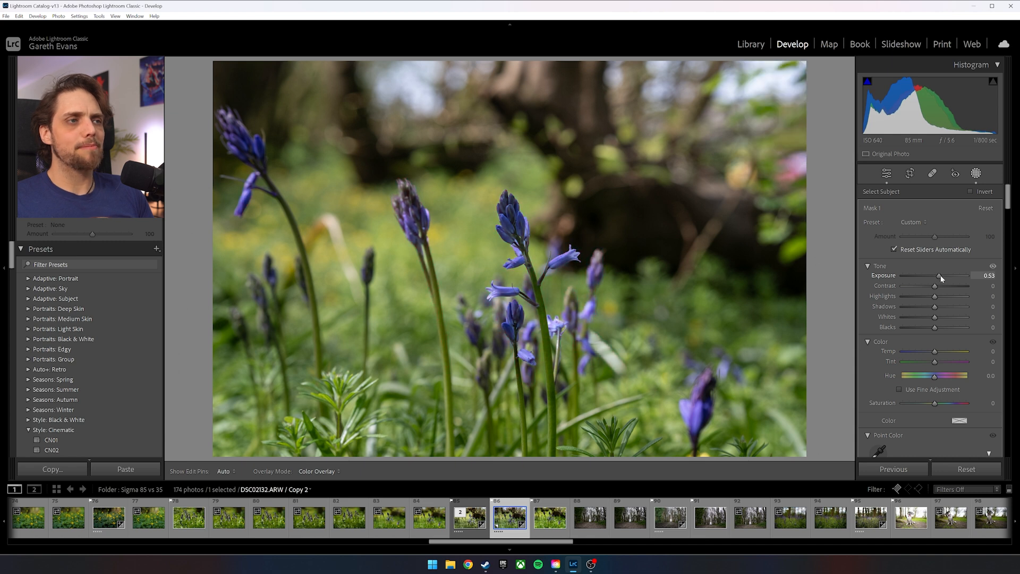
left_click_drag(935, 306, 938, 306)
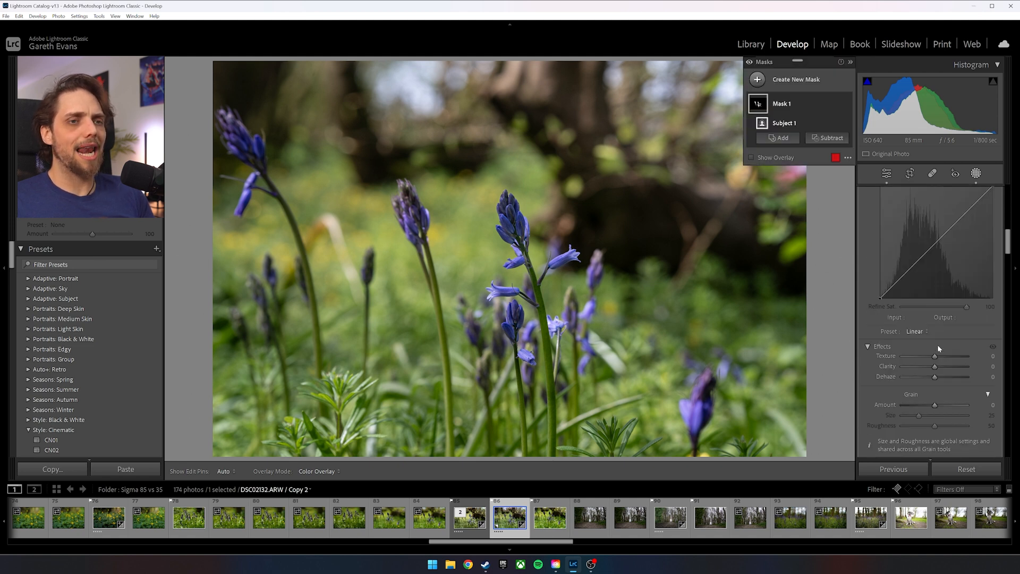
left_click_drag(934, 365, 938, 366)
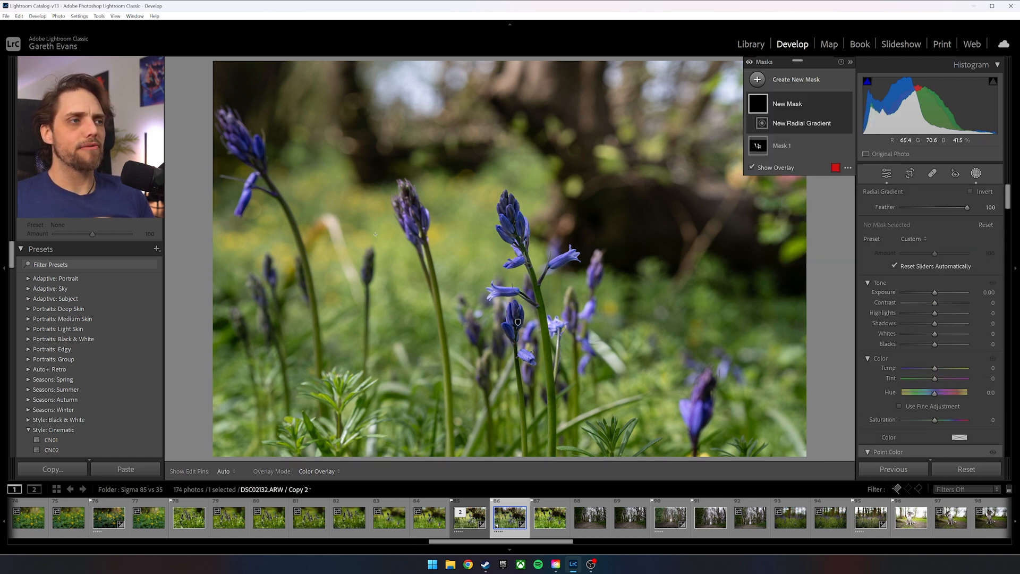
Add a large centred radial gradient mask lifting exposure to about +0.23.
left_click(800, 124)
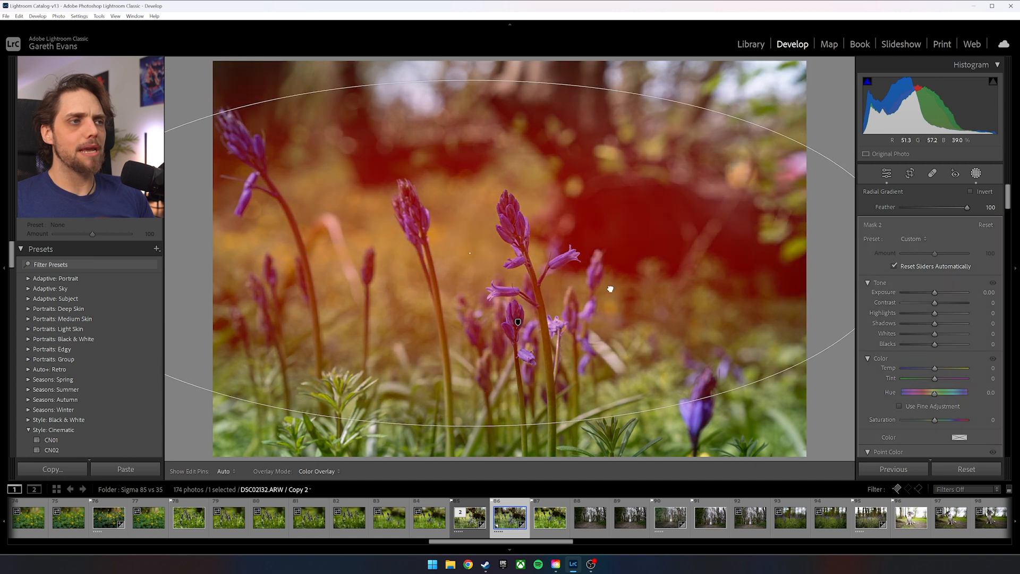
left_click_drag(926, 293, 937, 292)
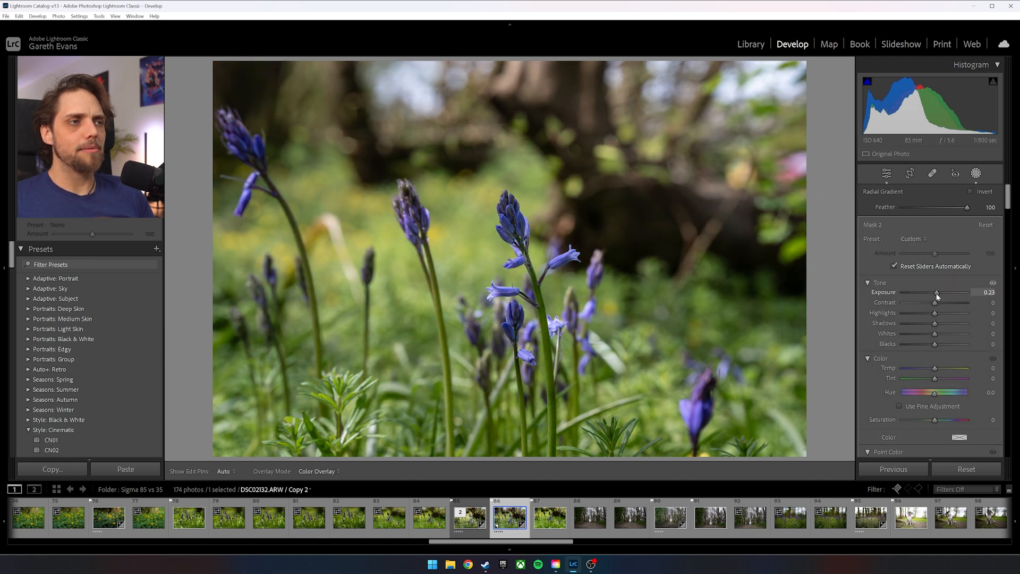
left_click_drag(934, 292, 938, 292)
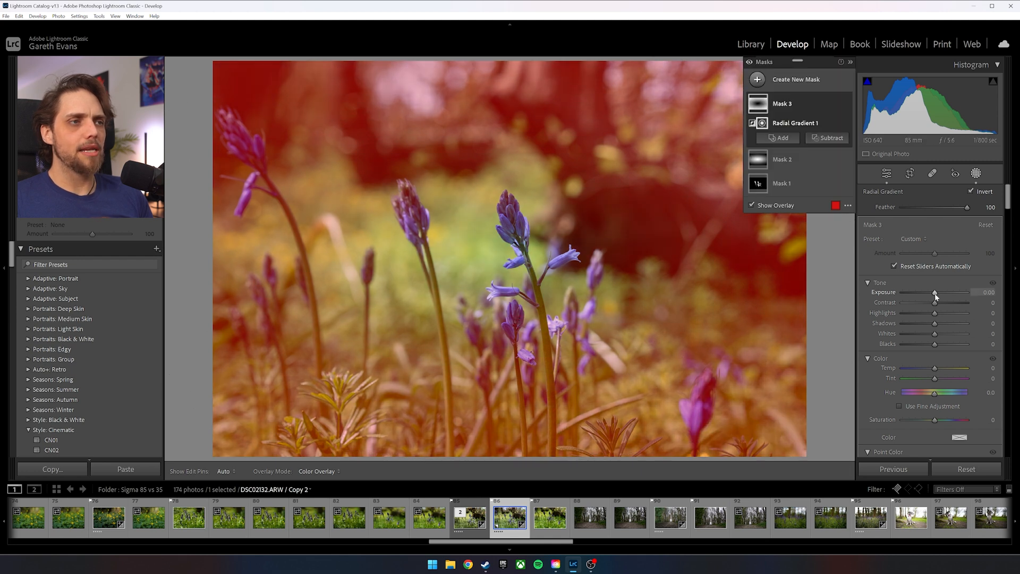
Lower the inverted radial gradient's exposure to about -0.77 to vignette the edges.
left_click_drag(935, 292, 931, 292)
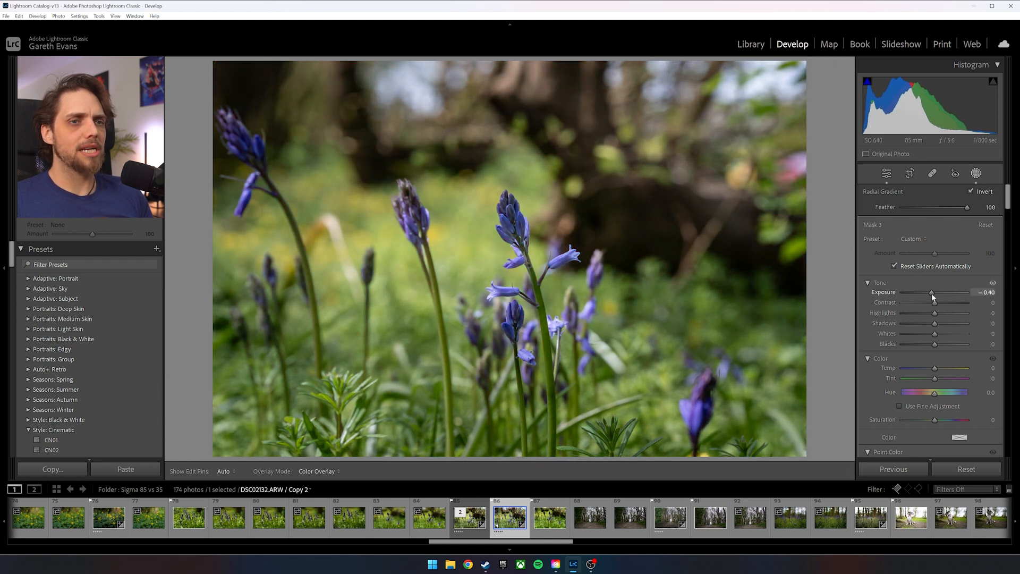
left_click_drag(932, 293, 928, 292)
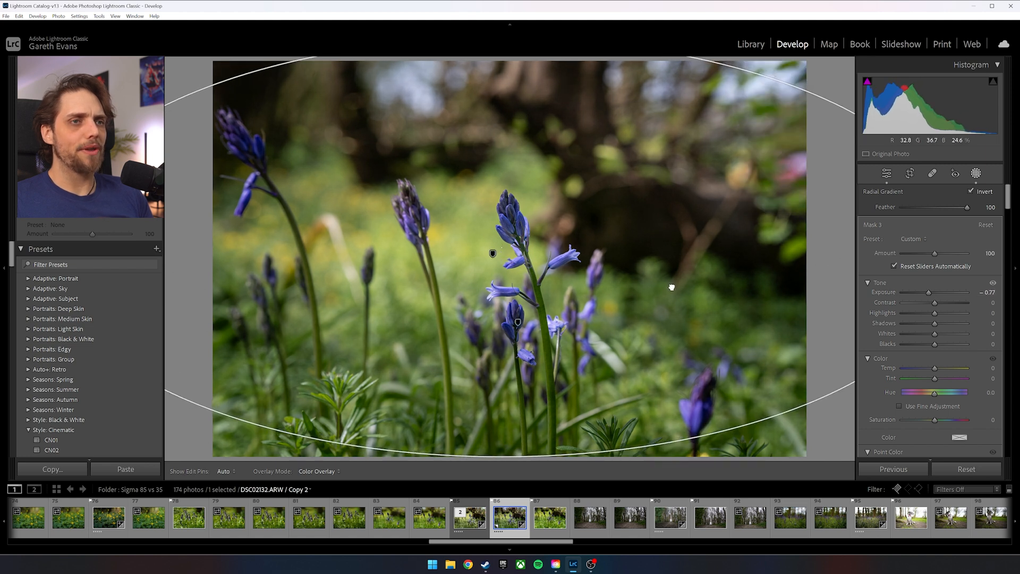
left_click(886, 173)
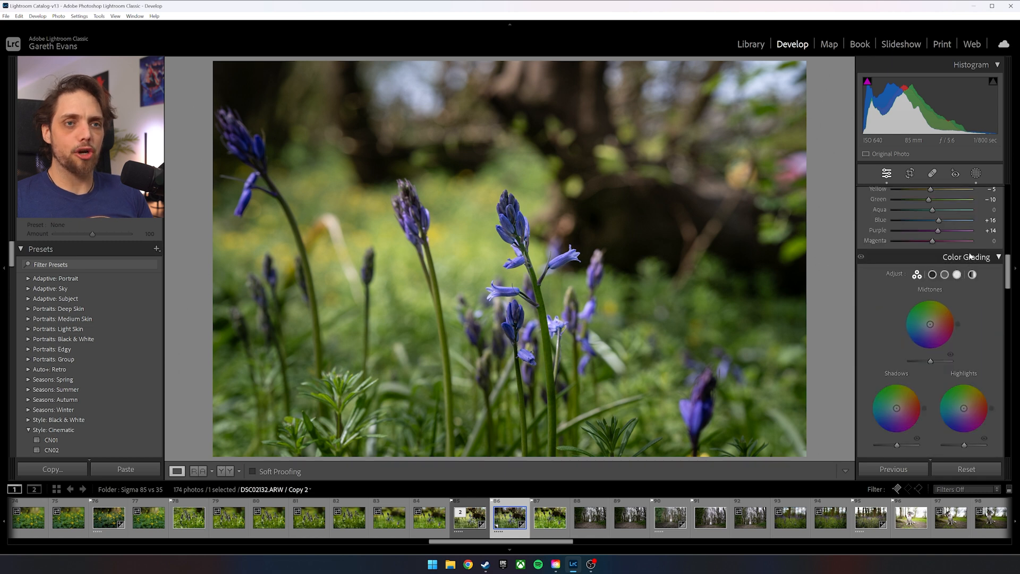
Scroll the develop panels down to bring the Color Grading wheels into view.
scroll("down", 3)
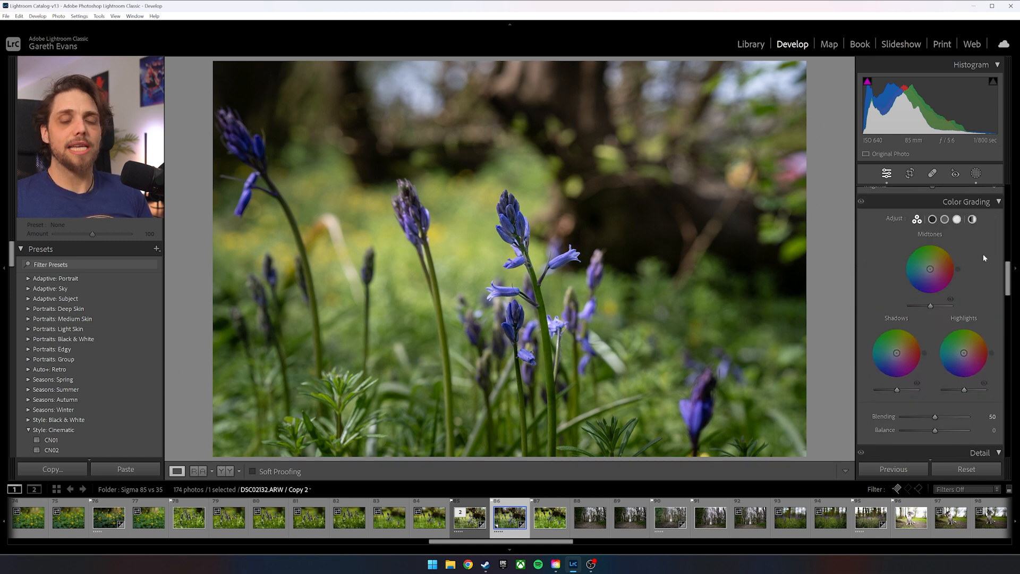